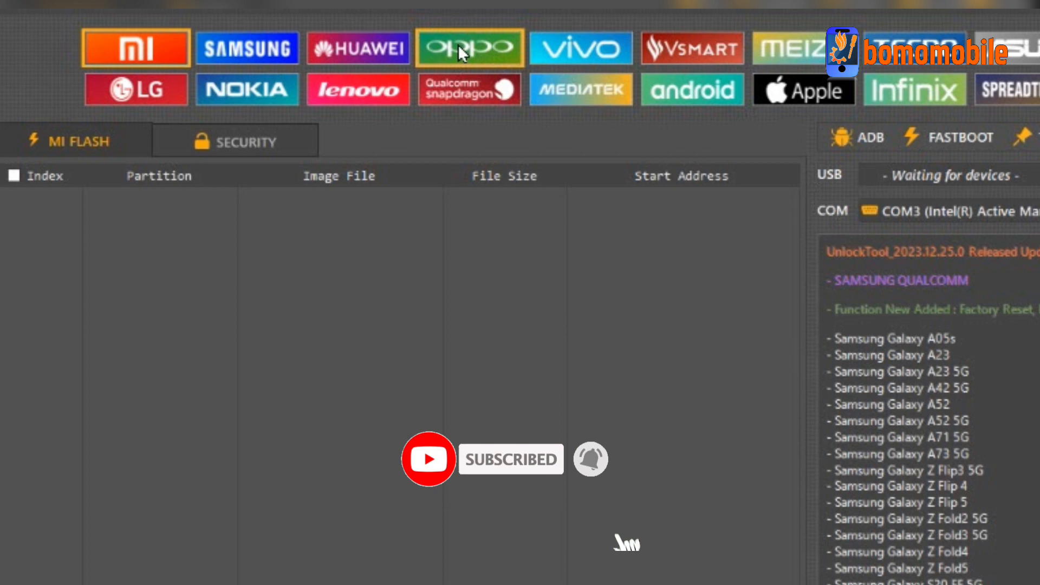
- Select the OPPO brand to list Oppo models and their BROM functions
{"action": "left_click", "coordinate": [468, 47]}
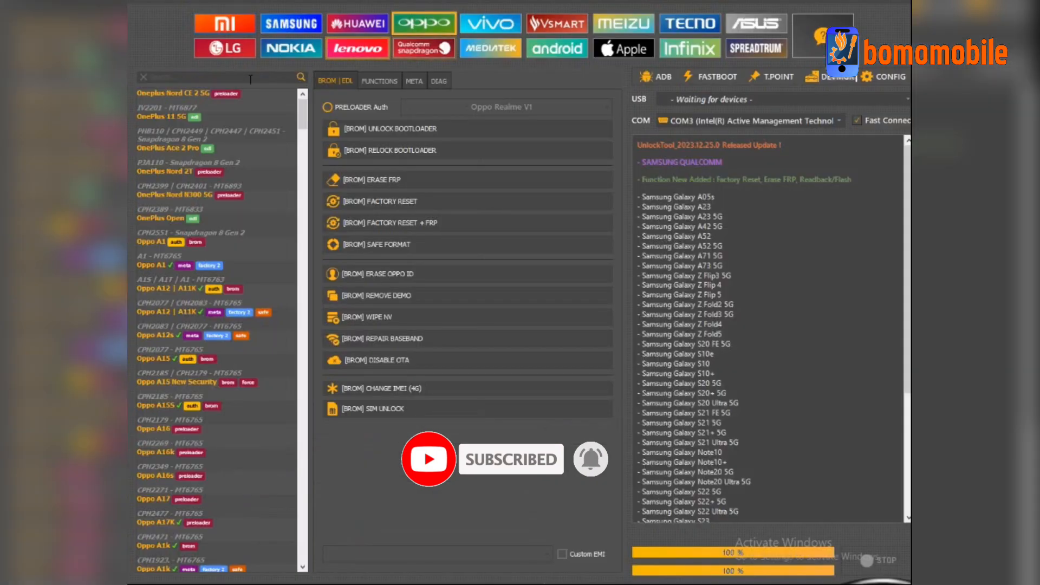
- Search the model list for 'oppo' to find the Oppo A54 MT6765 preloader entry
{"action": "type", "text": "oppo"}
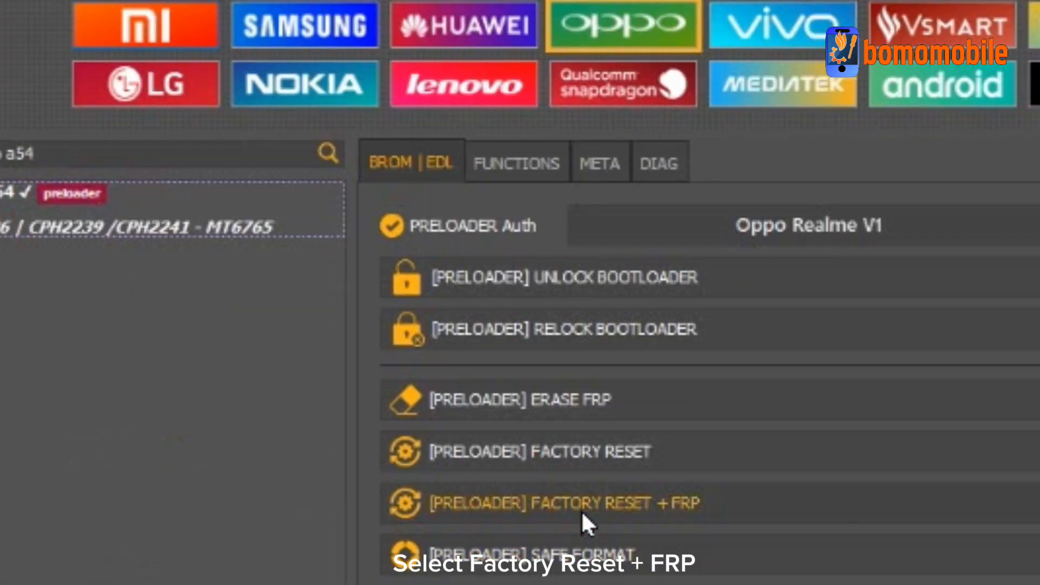
- Launch [PRELOADER] FACTORY RESET + FRP for the Oppo A54
{"action": "left_click", "coordinate": [564, 502]}
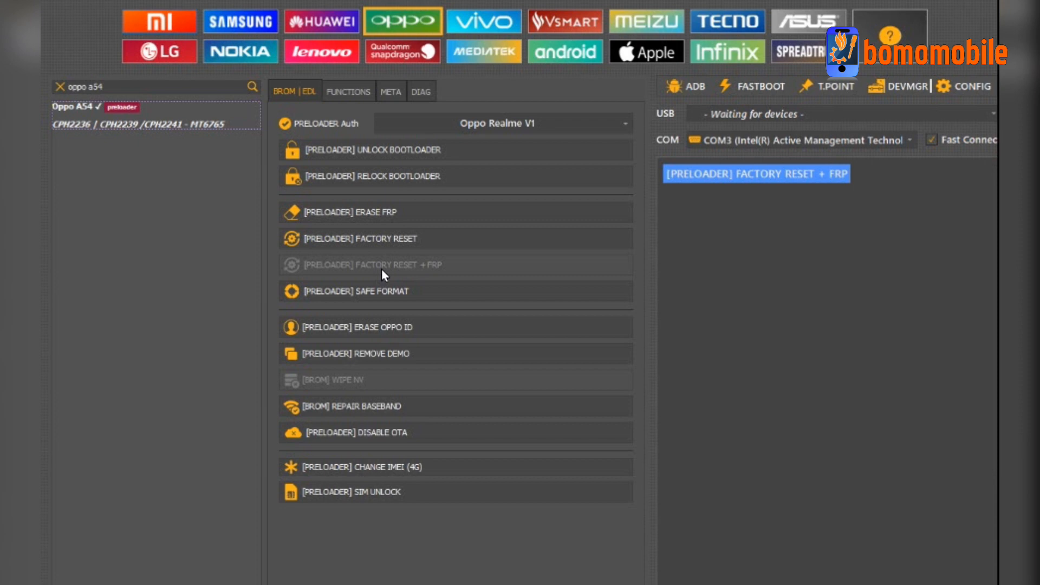
{"action": "left_click", "coordinate": [756, 173]}
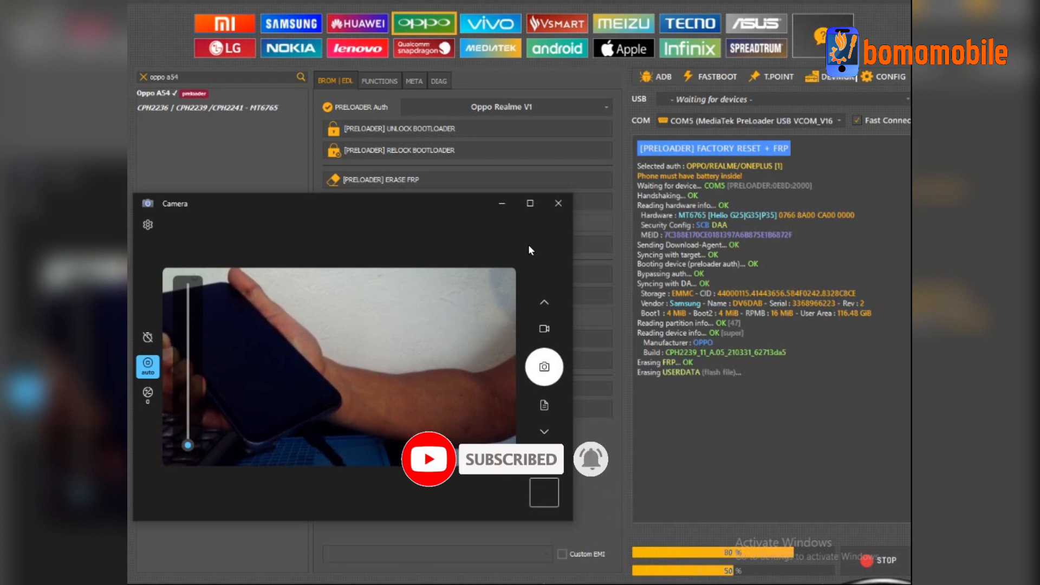
- Bring up the Windows Camera app to show the phone during the reset
{"action": "left_click", "coordinate": [884, 559]}
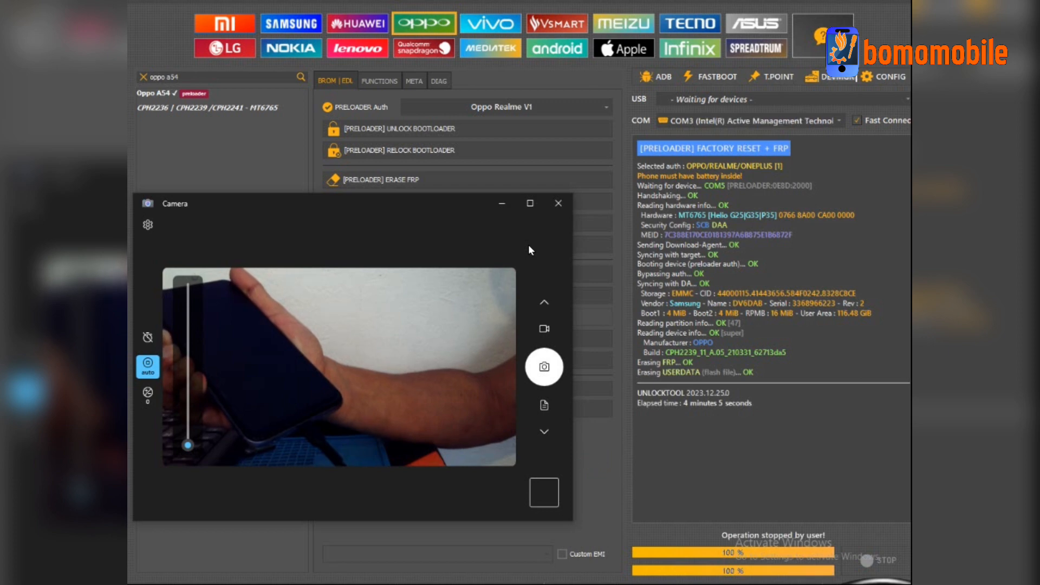